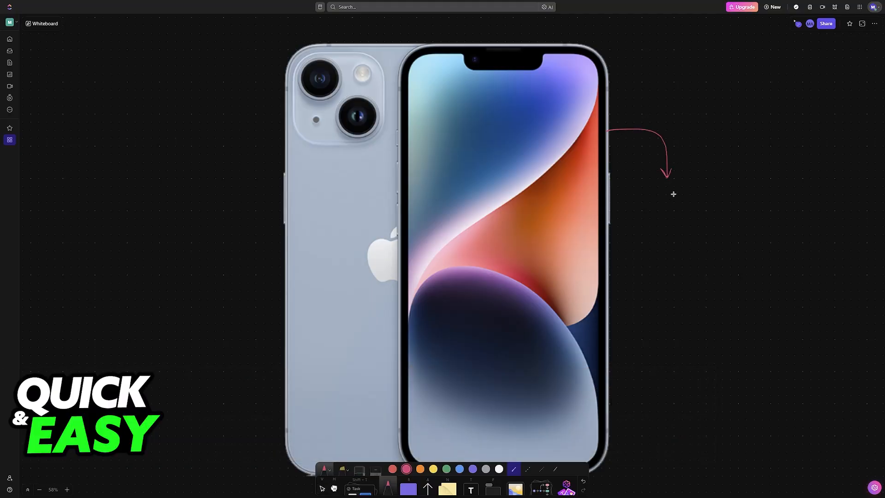
# - Sketch a phone handset under the arrow and circle the handwritten AT&T label below it
pyautogui.moveTo(673, 193); pyautogui.dragTo(666, 219)
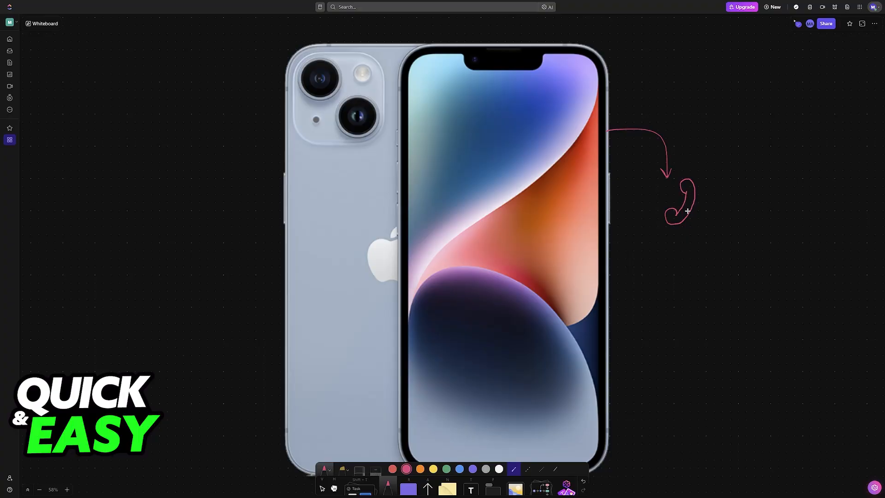
pyautogui.moveTo(660, 217)
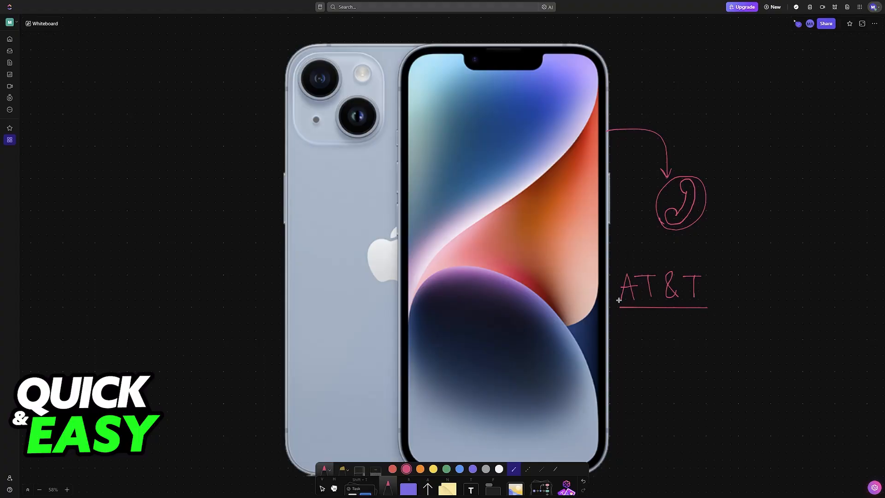
pyautogui.moveTo(617, 302); pyautogui.dragTo(646, 313)
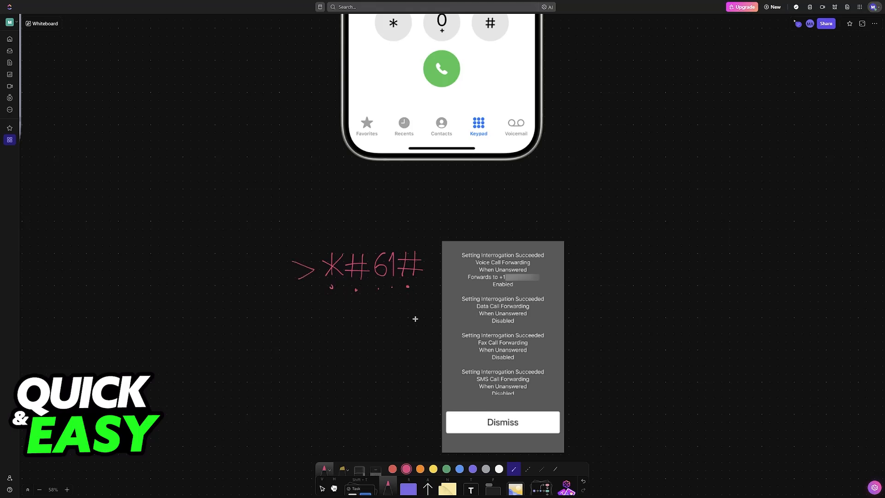
# - Underline the When Unanswered and Forwards to +1 lines of the *#61# result
pyautogui.moveTo(343, 307); pyautogui.dragTo(428, 335)
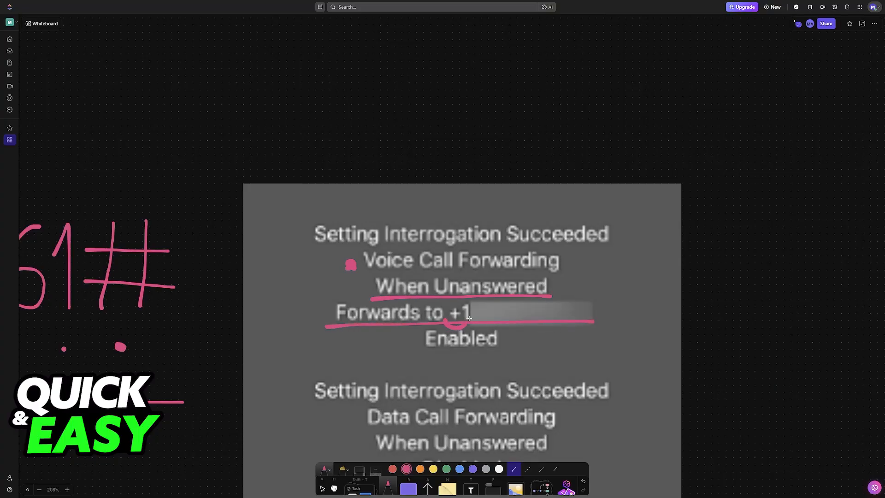
# - Circle the +1 prefix, point it to a USA note, and outline the hidden forwarding number
pyautogui.moveTo(451, 305); pyautogui.dragTo(474, 321)
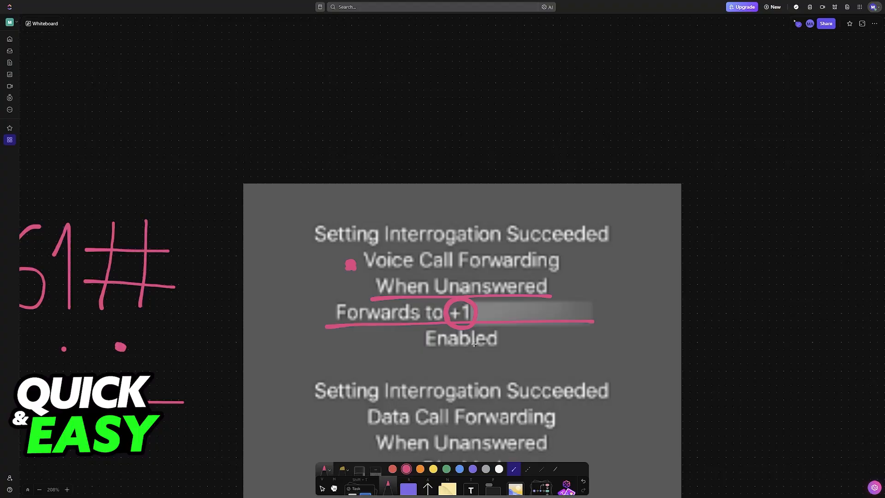
pyautogui.moveTo(457, 324); pyautogui.dragTo(510, 361)
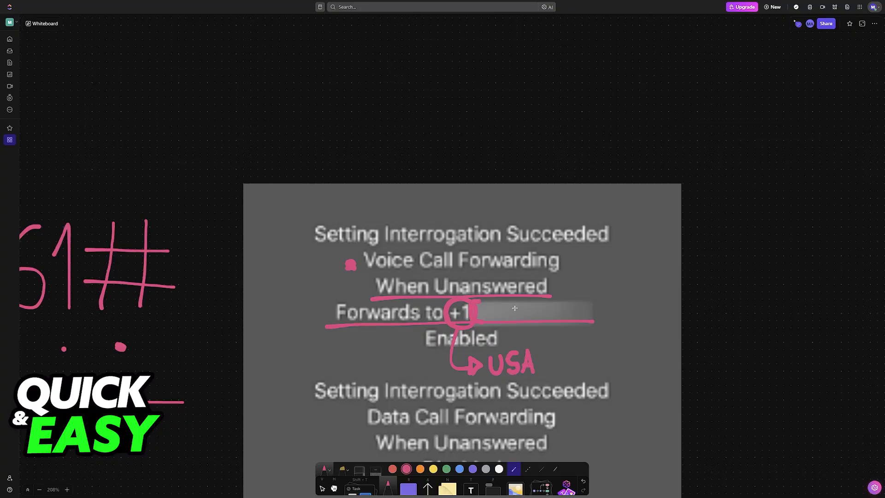
pyautogui.moveTo(592, 315); pyautogui.dragTo(674, 362)
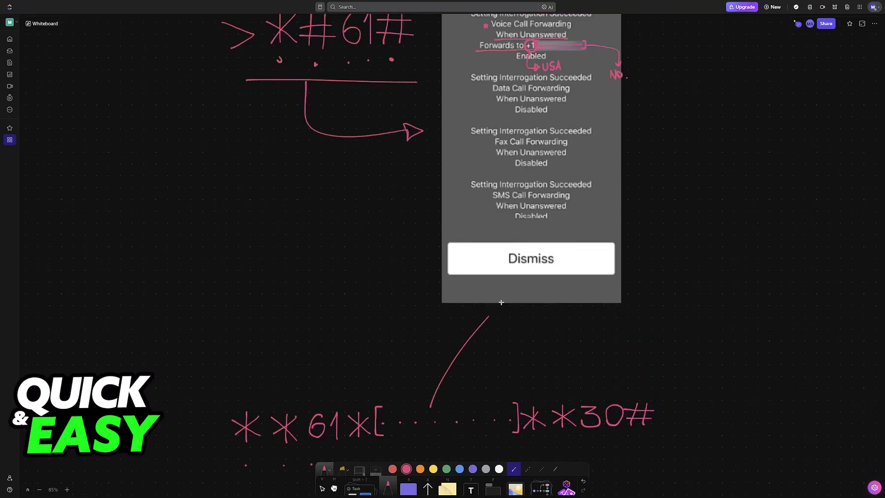
# - Draw a curved line from the forwarding-number note down into the brackets of **61*[…]**30#
pyautogui.moveTo(425, 401); pyautogui.dragTo(617, 73)
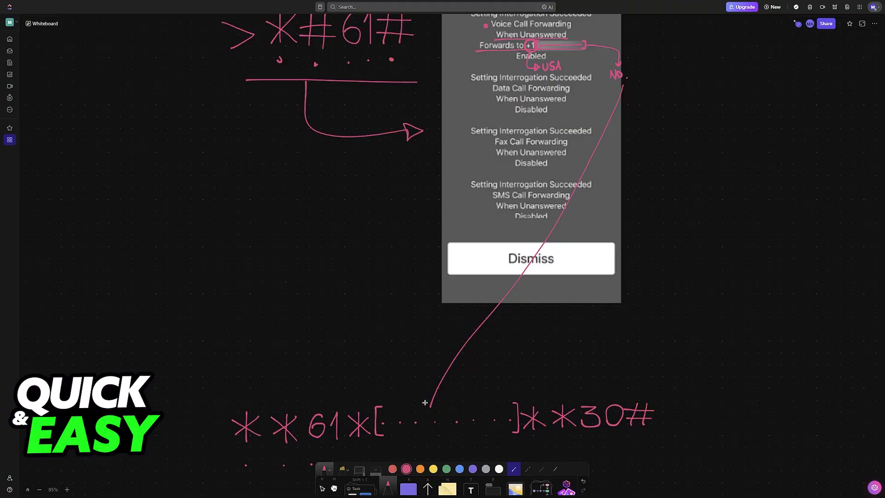
pyautogui.scroll(-3)
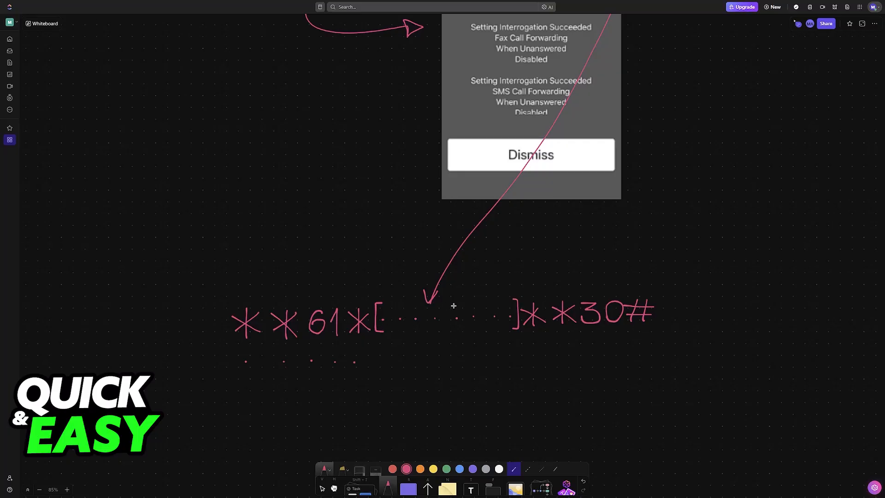
pyautogui.moveTo(431, 328)
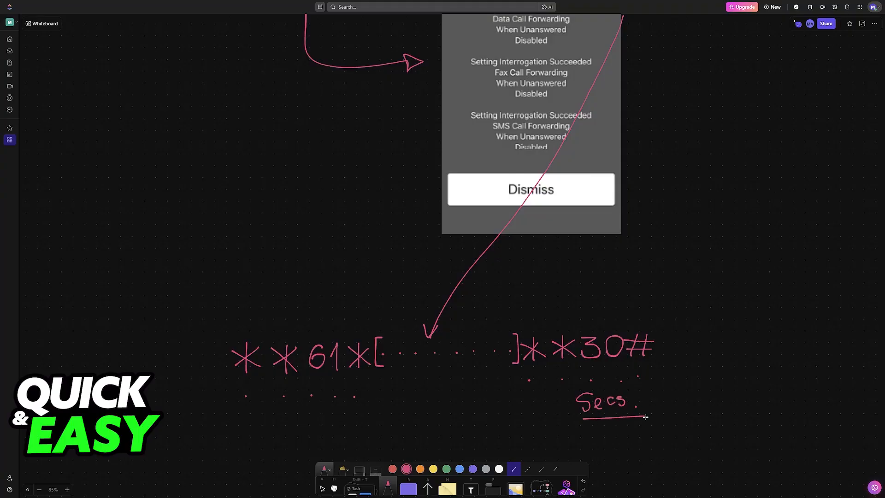
pyautogui.moveTo(373, 383)
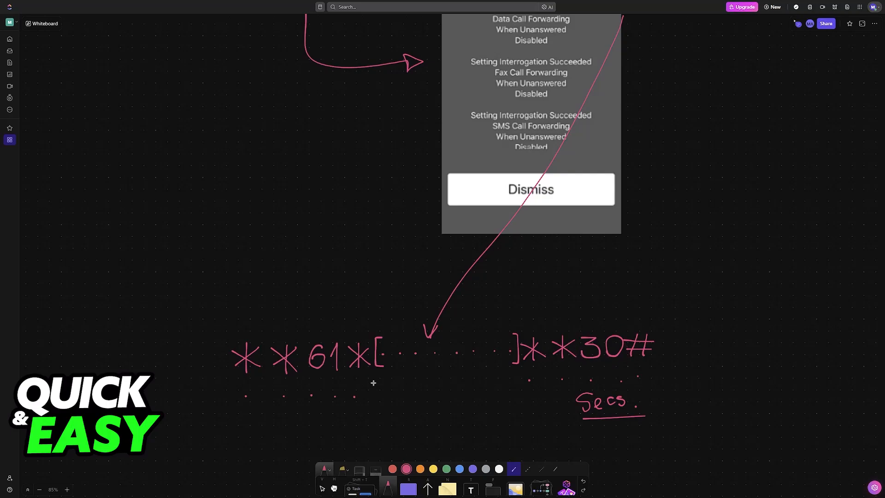
pyautogui.moveTo(235, 436)
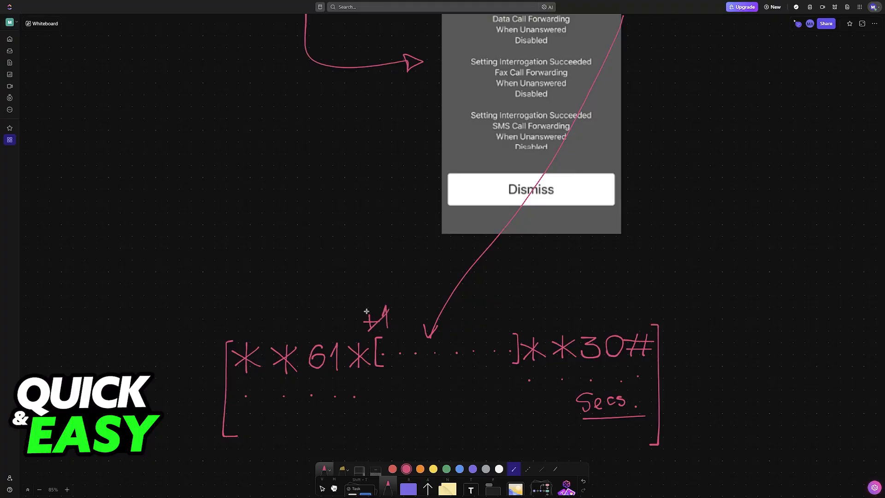
# - Write a +1 note above the bracketed number slot of the code
pyautogui.moveTo(361, 316); pyautogui.dragTo(389, 324)
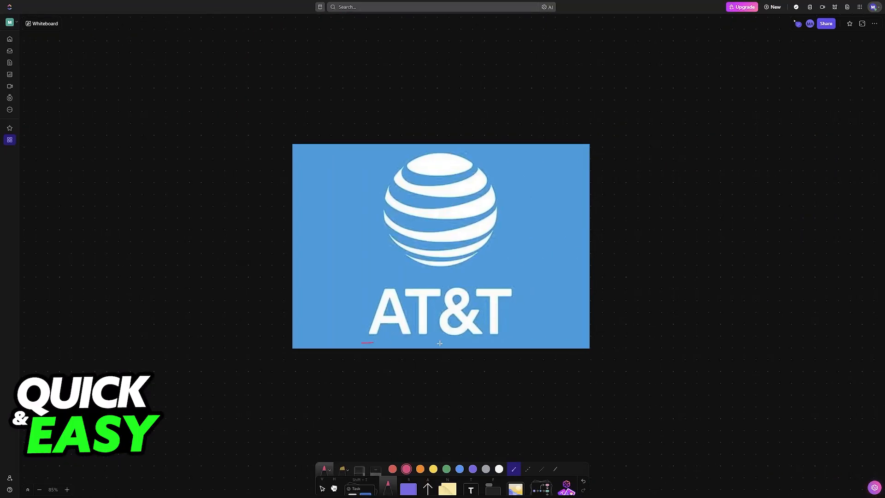
# - Pan the canvas to the iPhone dialer keypad beside the phone and AT&T sketches
pyautogui.moveTo(353, 401); pyautogui.dragTo(448, 340)
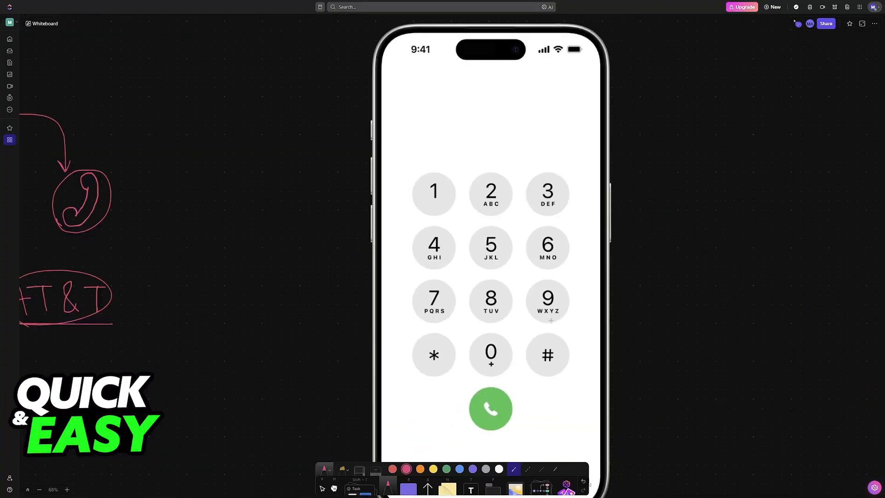
pyautogui.scroll(-3)
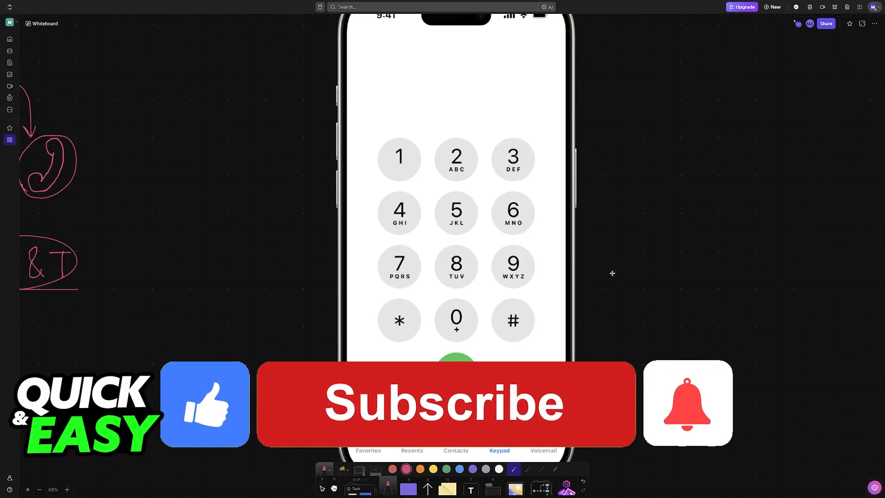
pyautogui.click(444, 402)
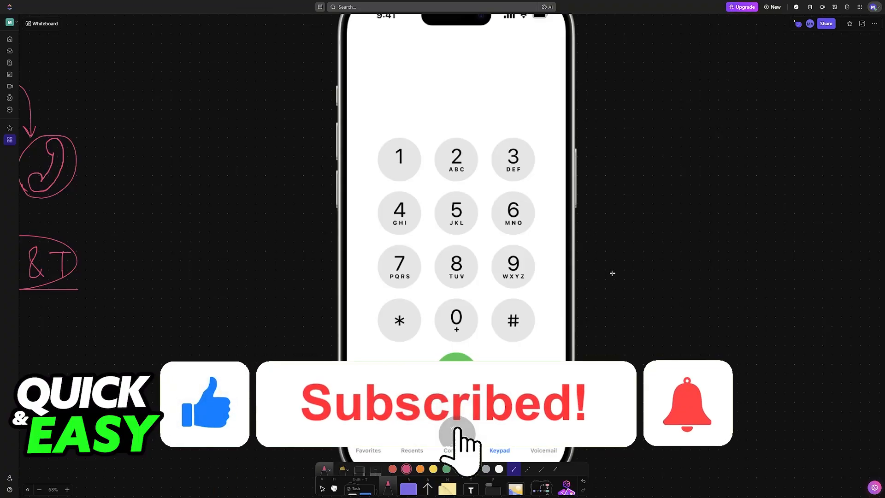